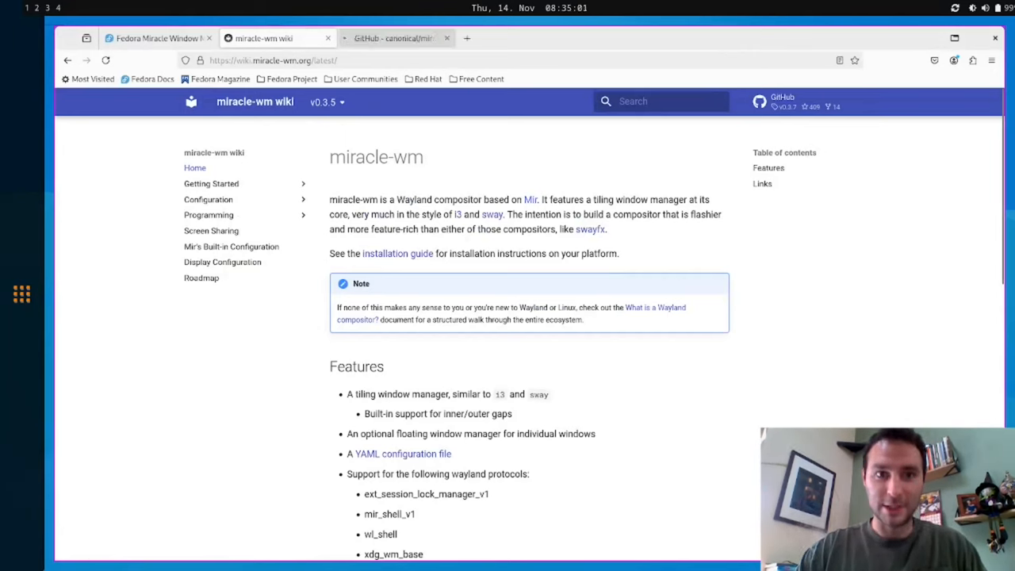
mouse_move(393, 38)
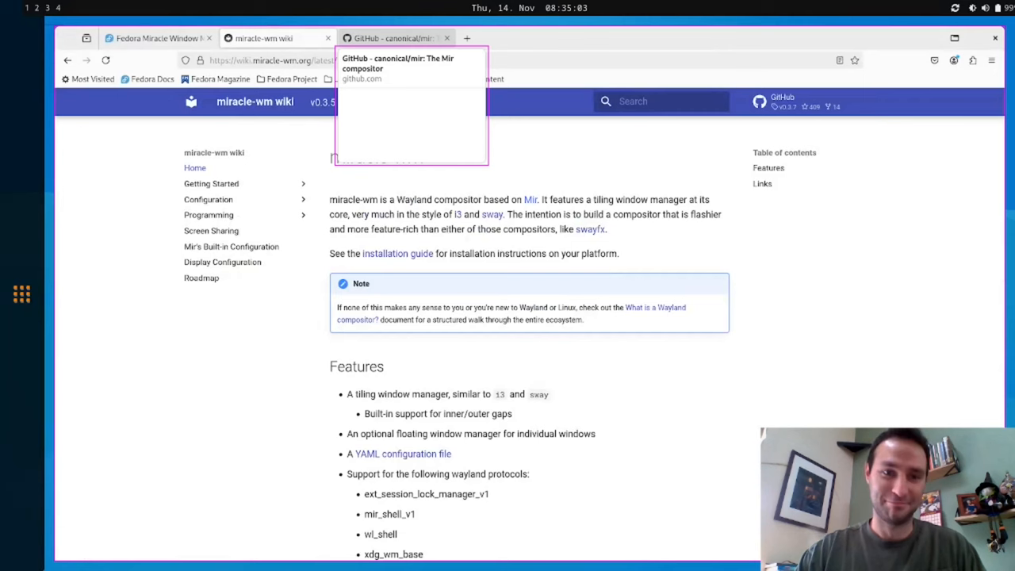
- Switch to the canonical/mir GitHub repository tab for the Mir compositor
left_click(394, 38)
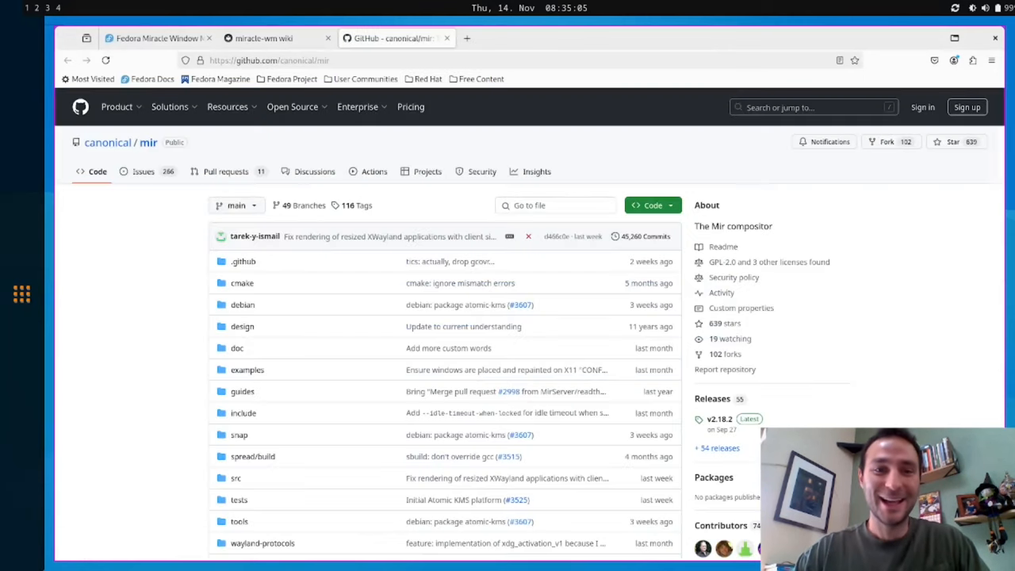
left_click(358, 107)
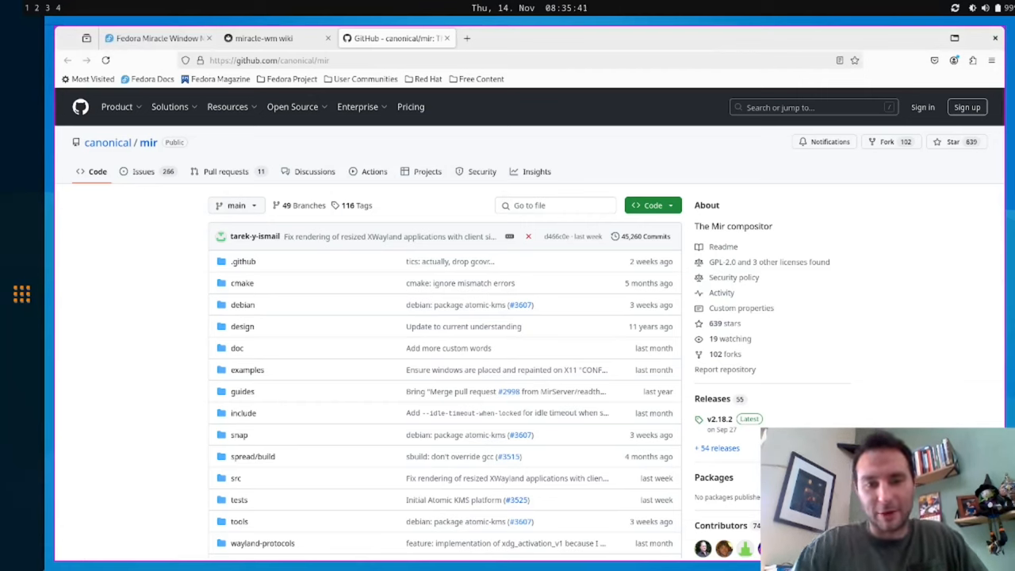
- Switch back to the miracle-wm wiki introduction tab
left_click(276, 38)
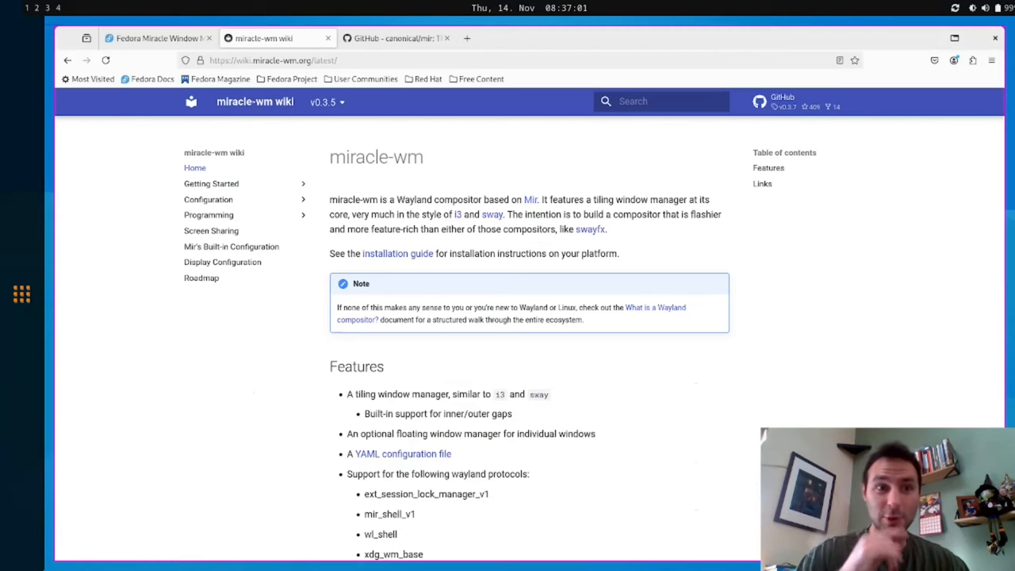
- Navigate a new tab to github.com/nwg-piotr/nwg-shell via the 'nw' address suggestion
type("nwg-piotr/nwg-shell")
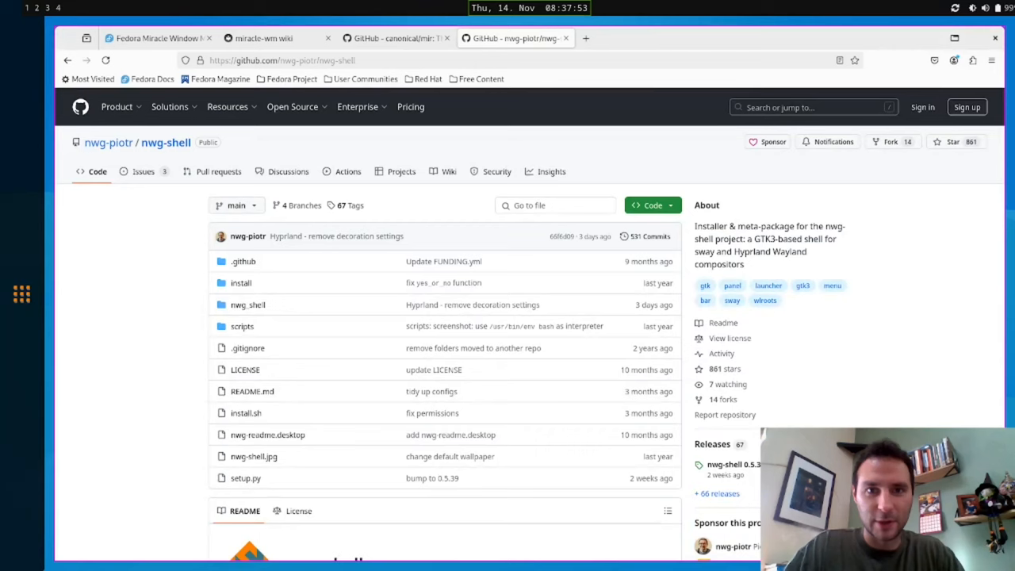
left_click(528, 8)
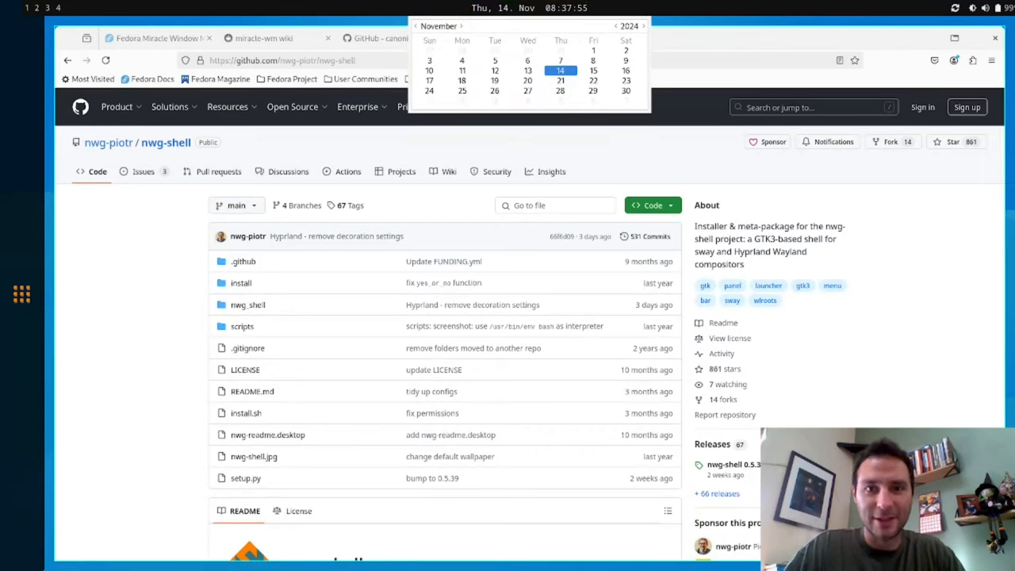
left_click(644, 25)
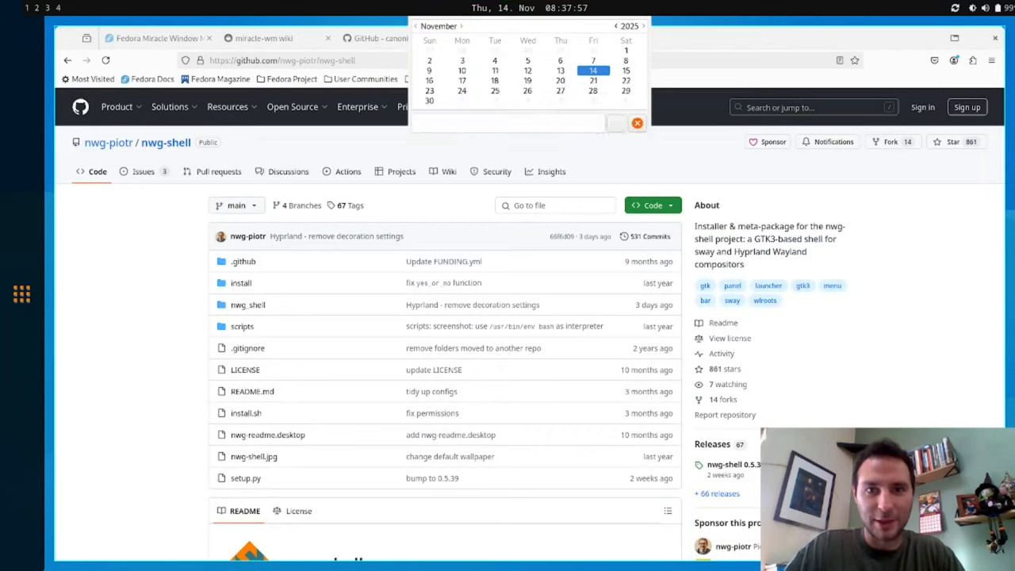
left_click(615, 25)
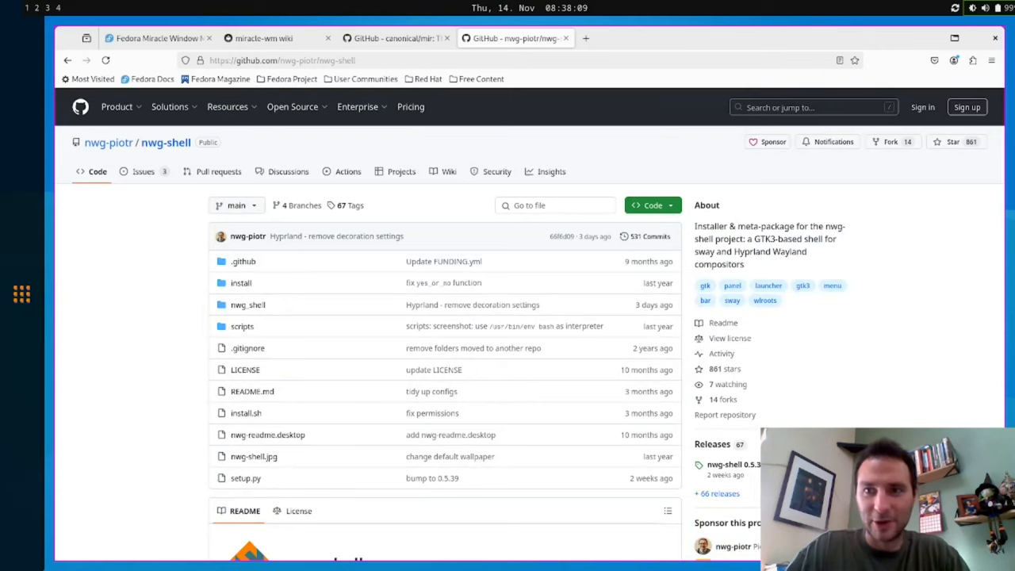
left_click(986, 8)
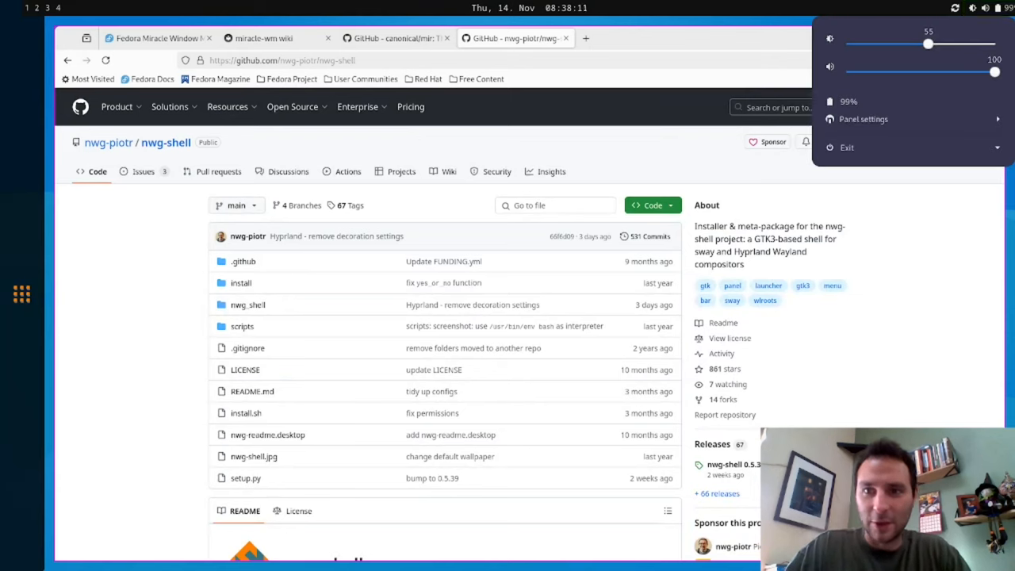
left_click_drag(926, 44, 949, 44)
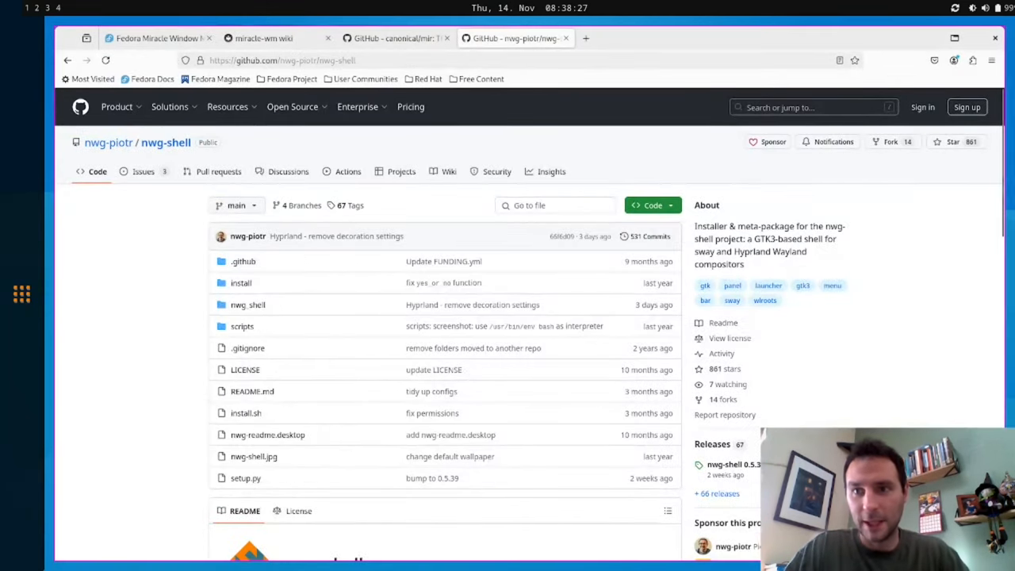
left_click(986, 8)
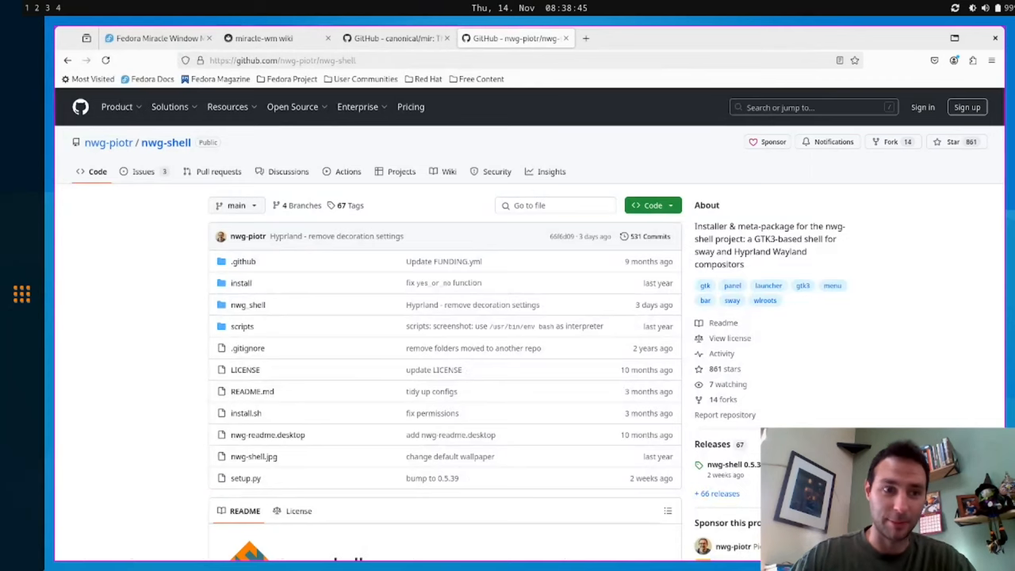
- Search the app launcher for 'Firef', clear it, then search for 'Lang'
left_click(23, 293)
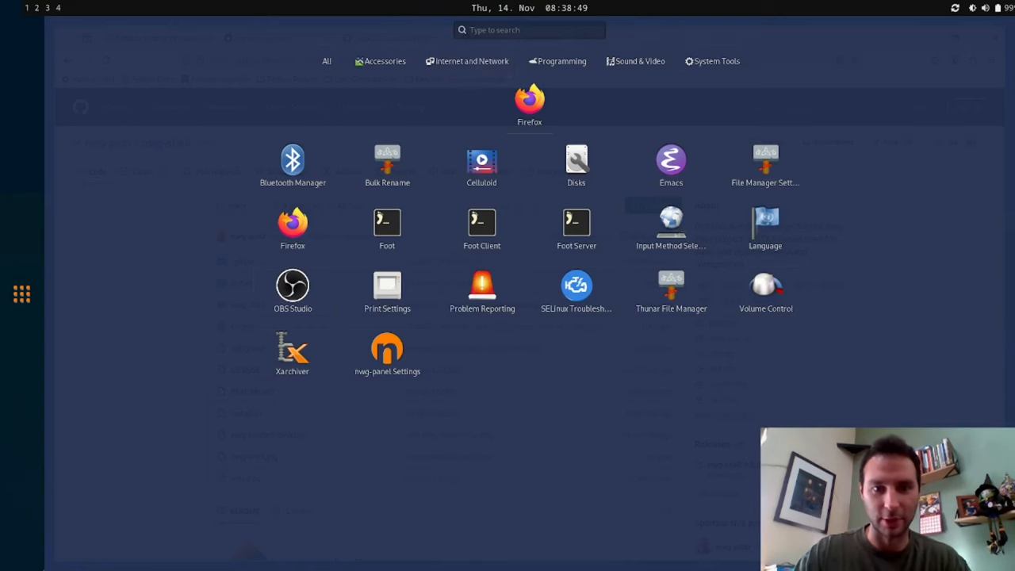
type("Firef")
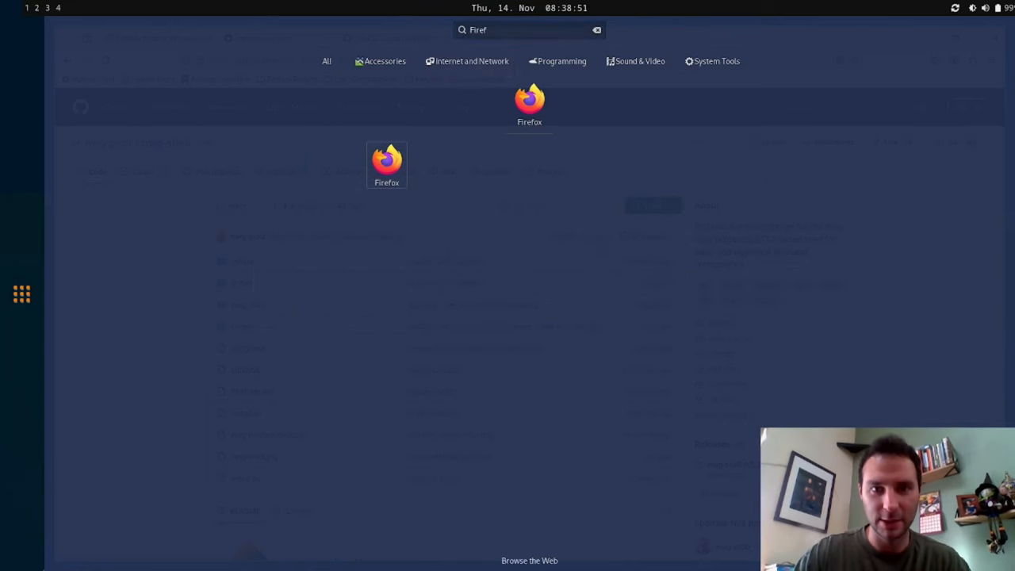
left_click(596, 28)
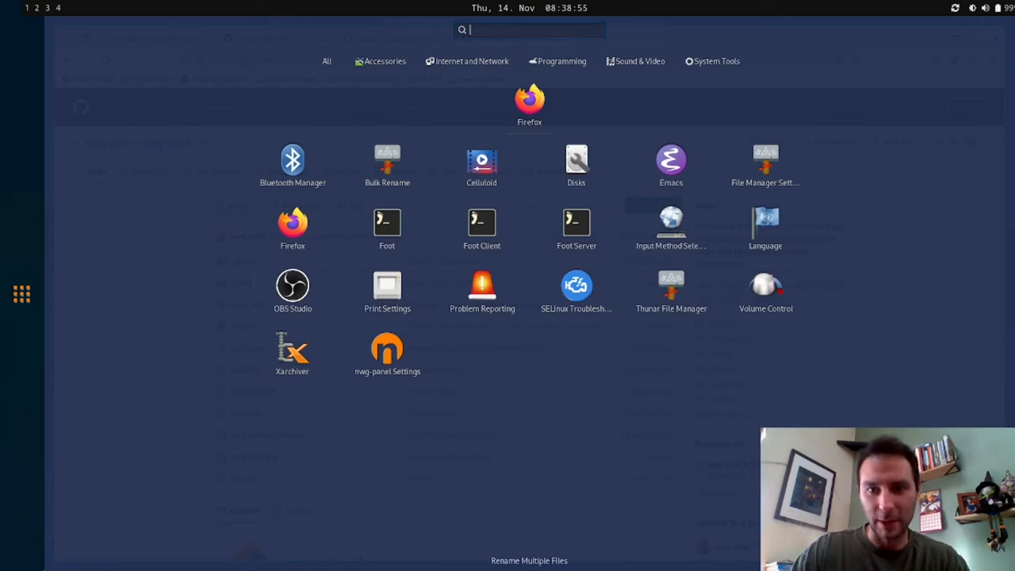
type("Lang")
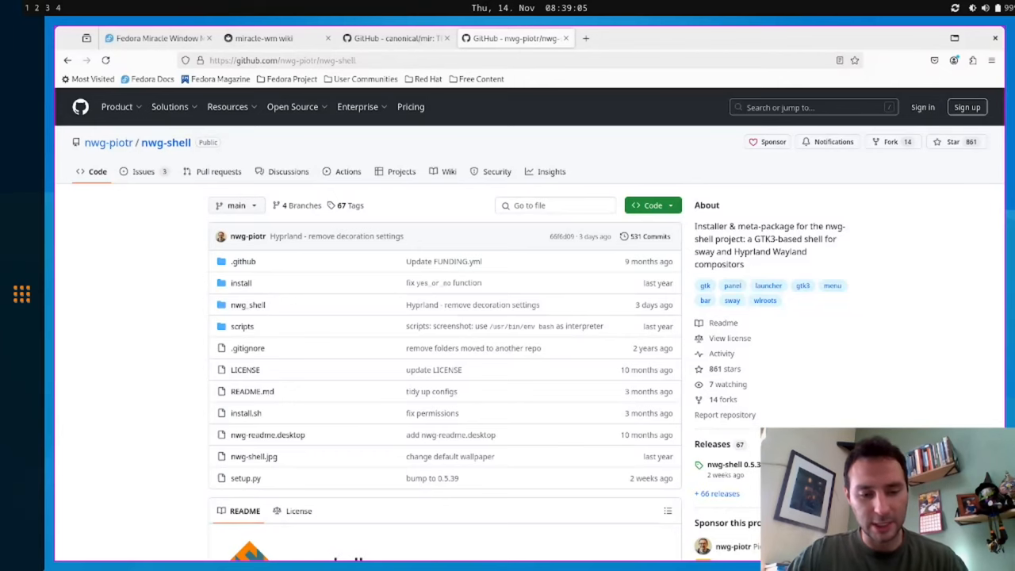
left_click(22, 293)
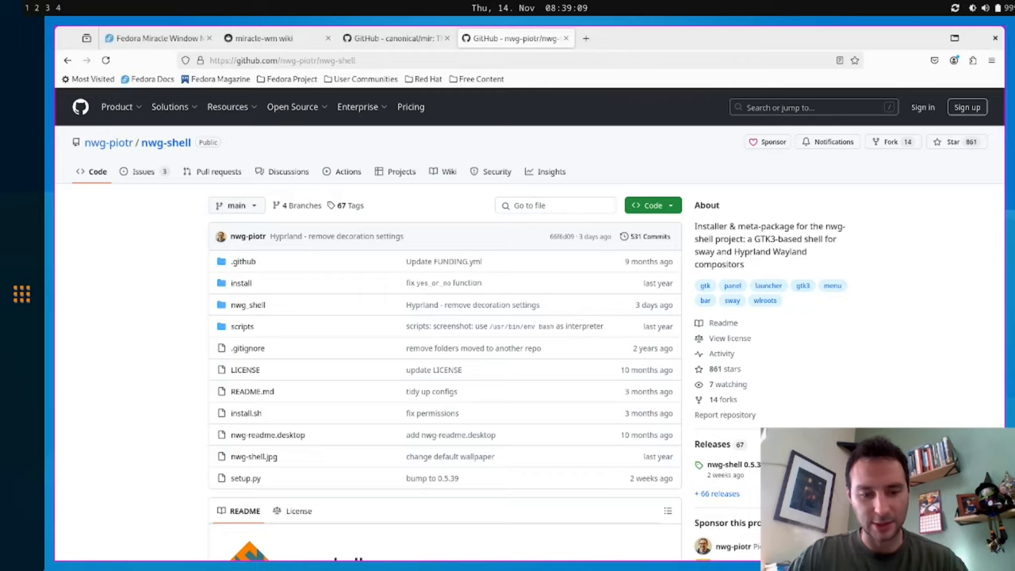
- Reopen the launcher and filter with 'un' to Bulk Rename, File Manager Settings and Thunar
left_click(22, 293)
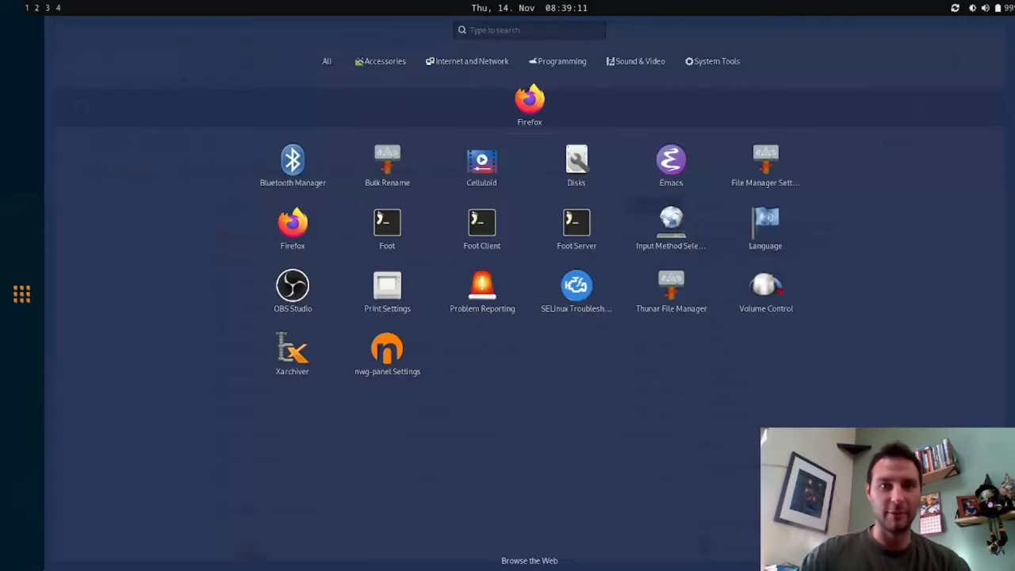
left_click(530, 104)
type("h")
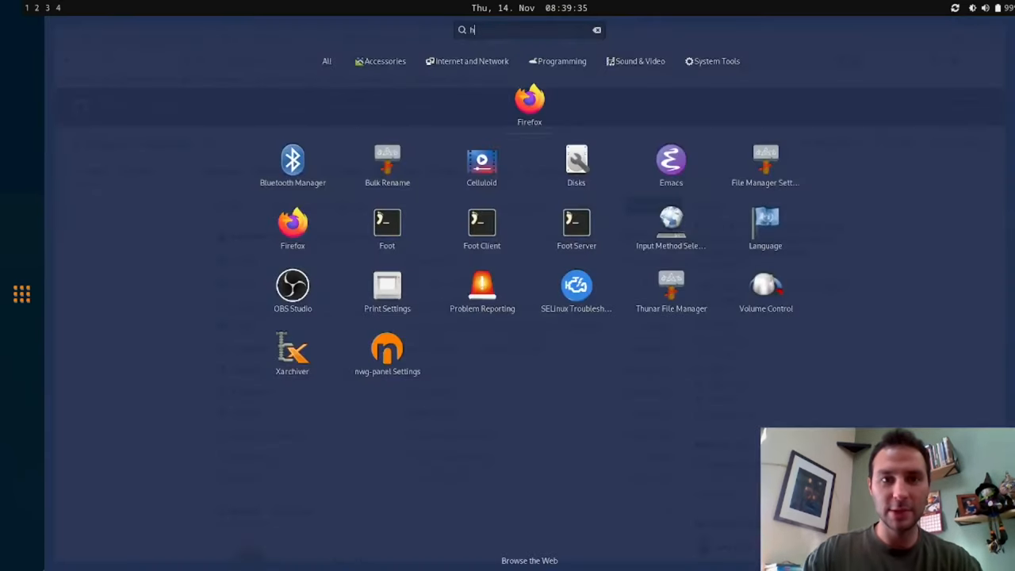
type("un")
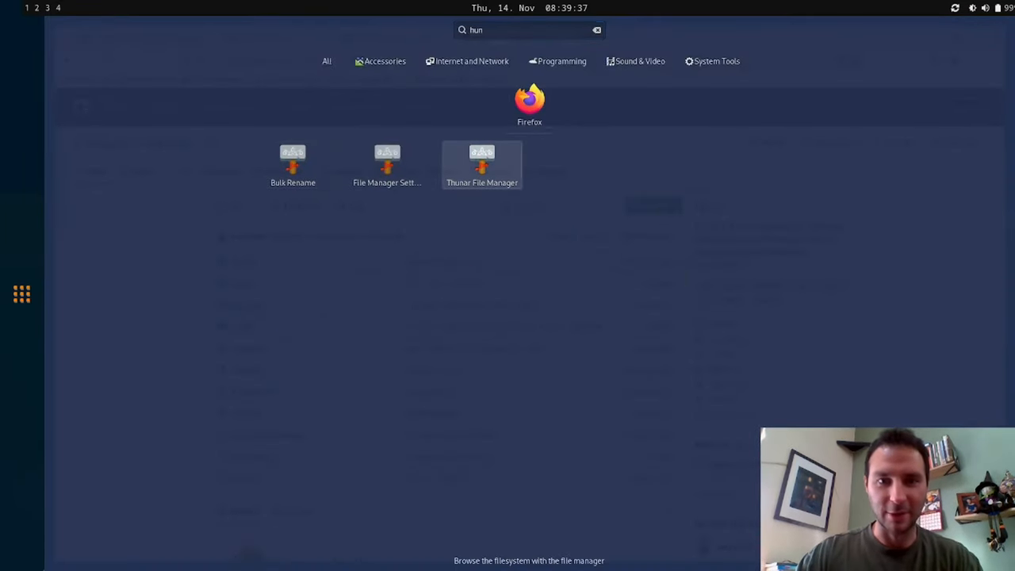
left_click(482, 163)
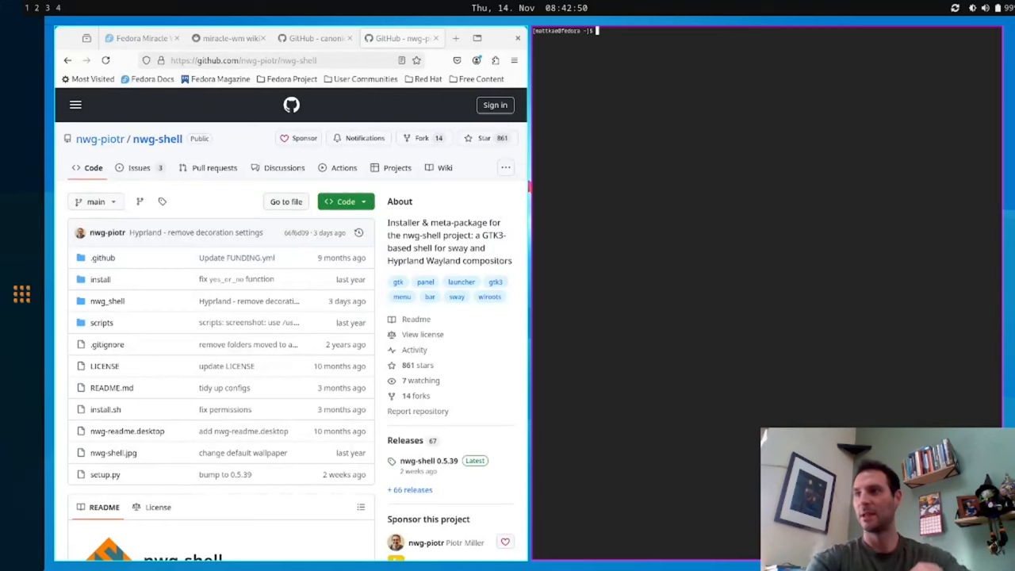
- Run miraclemsg --help, then send miraclemsg the command "down" from a second terminal
type("md")
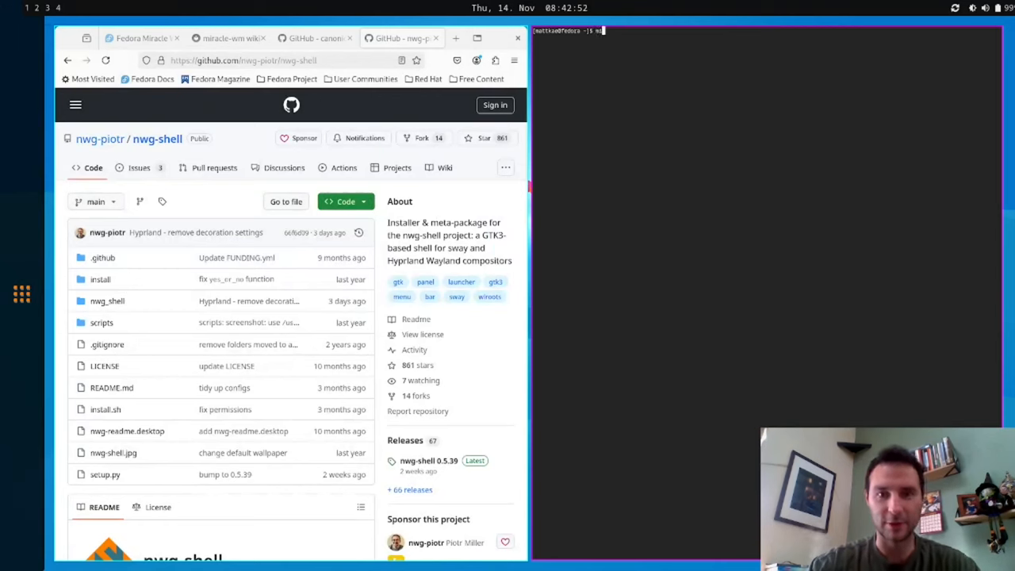
type("iraclemsg command \"mov")
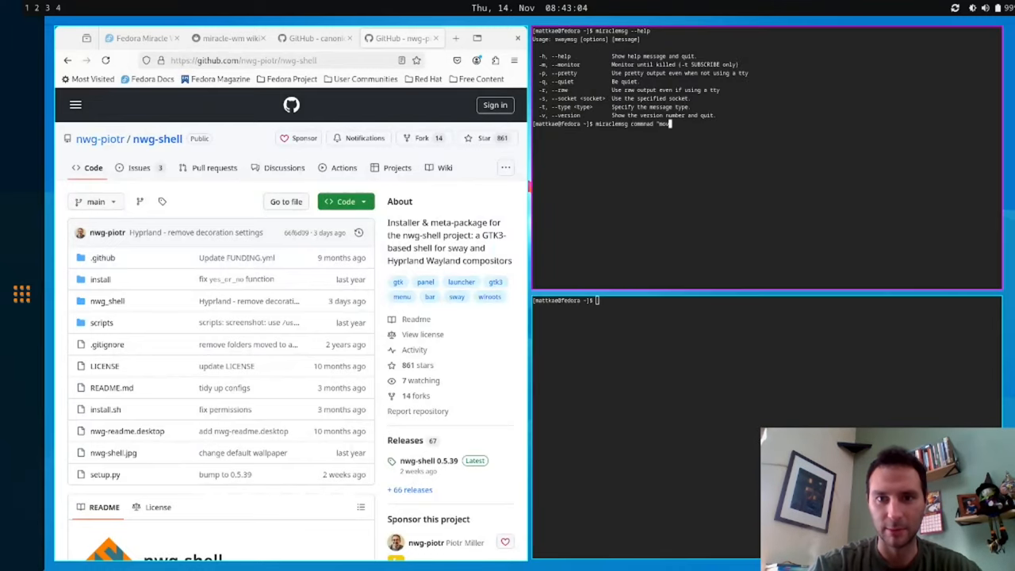
type("down\"")
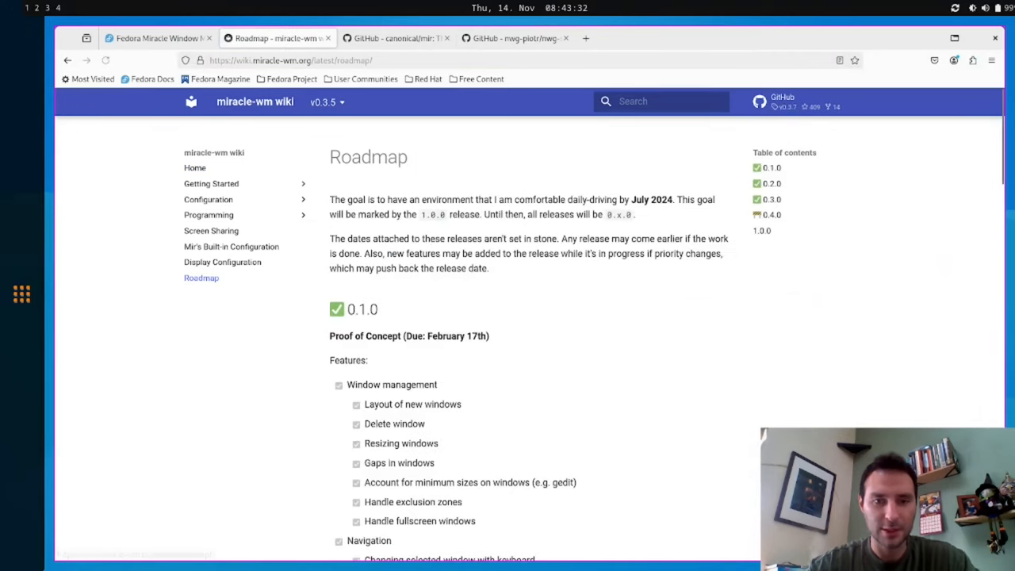
- Scroll the Roadmap page down through the 0.4.0 and 1.0.0 milestone sections
scroll("down", 3)
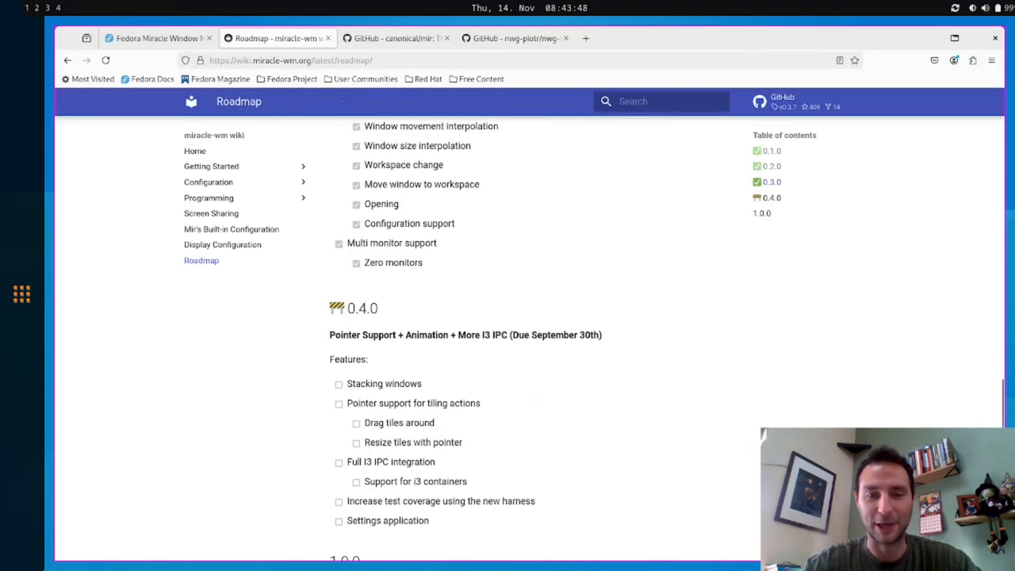
scroll("down", 3)
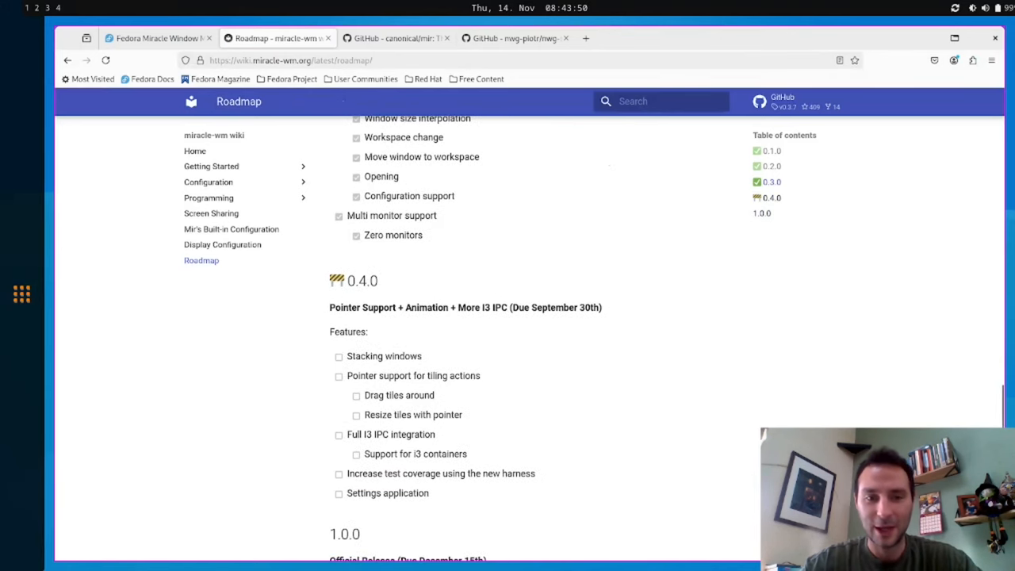
scroll("down", 3)
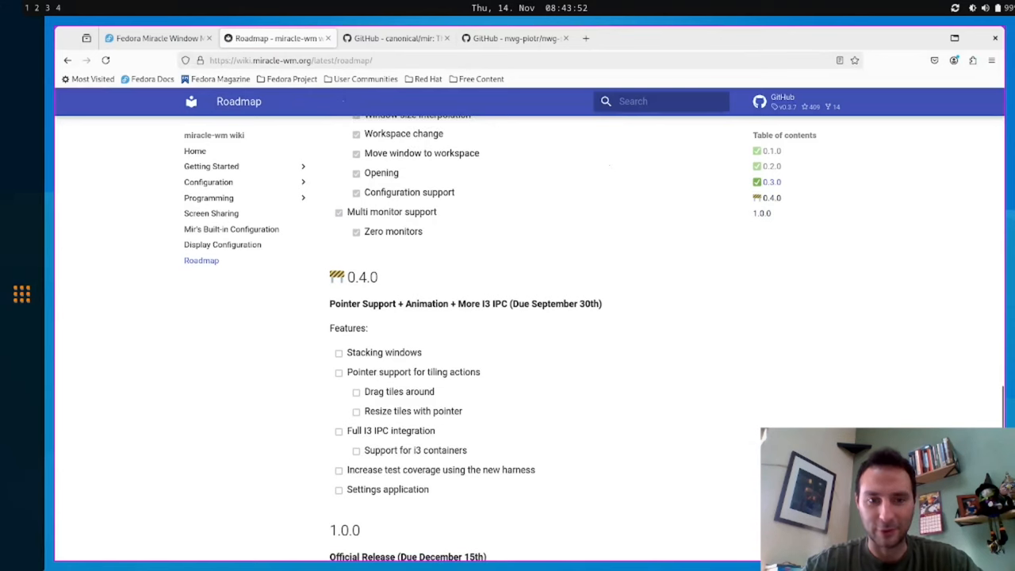
mouse_move(583, 8)
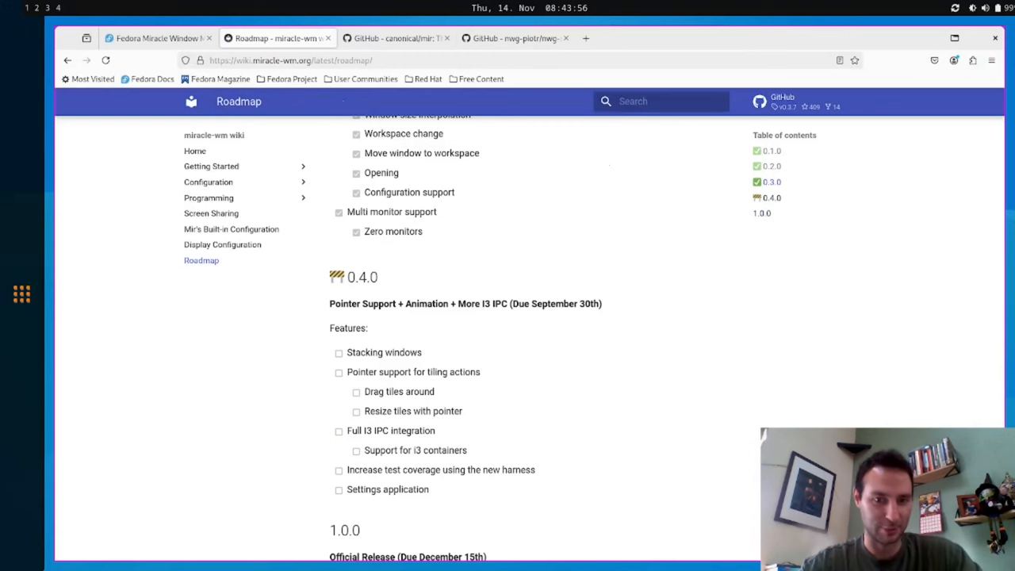
scroll("down", 3)
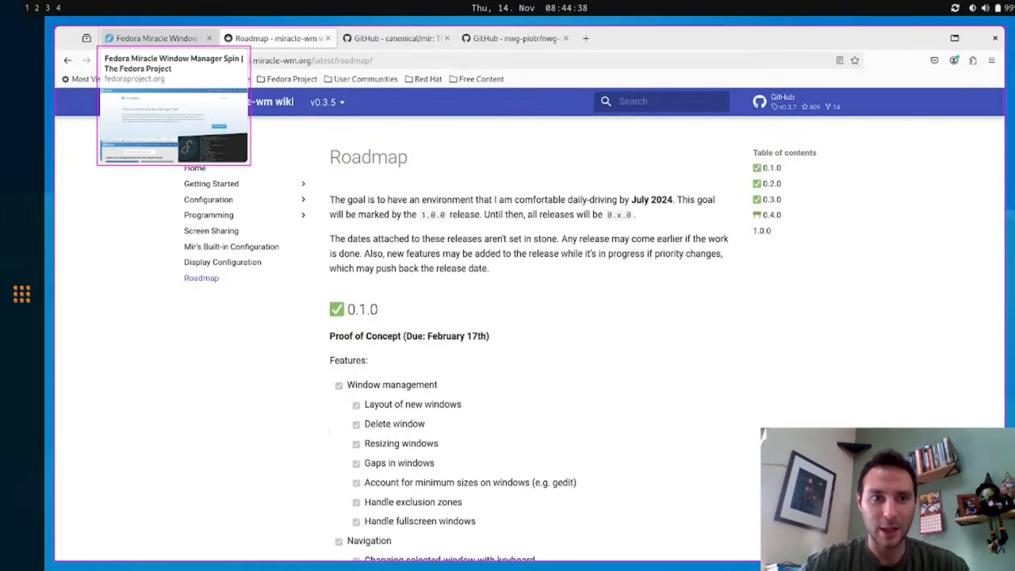
- Show the Fedora Miracle spin tab and scroll past its news to the Going Online section
left_click(156, 38)
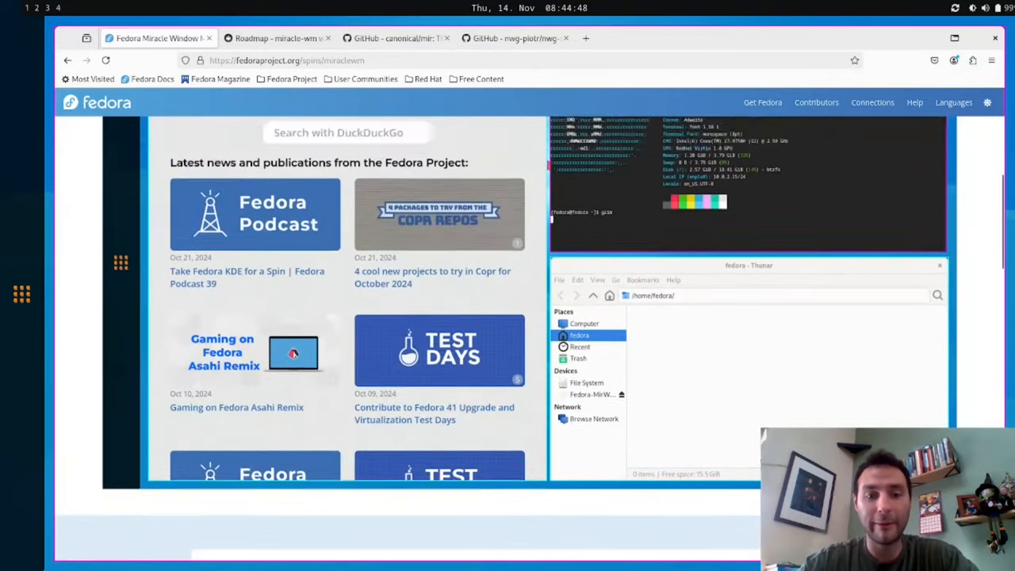
scroll("down", 3)
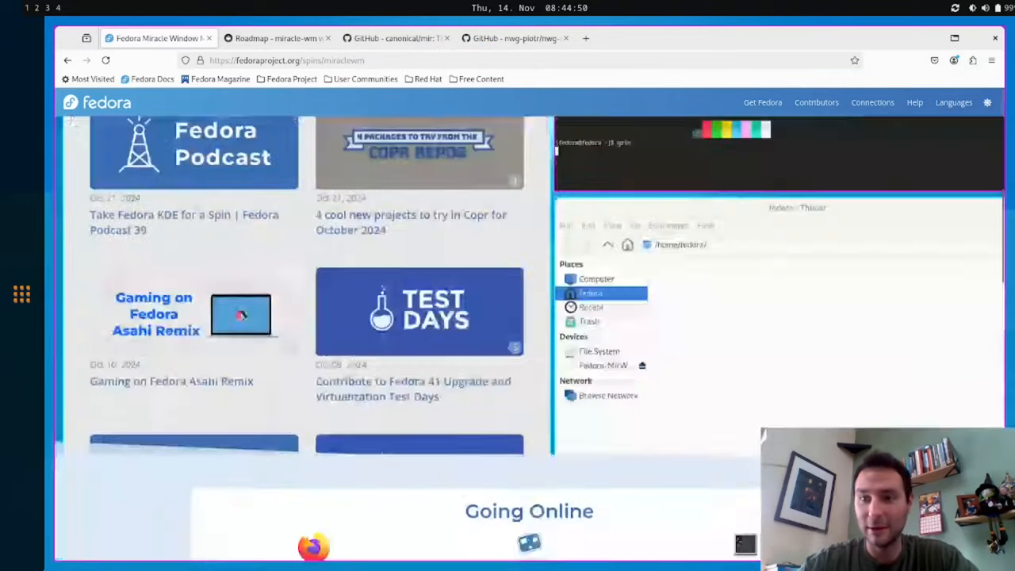
scroll("down", 3)
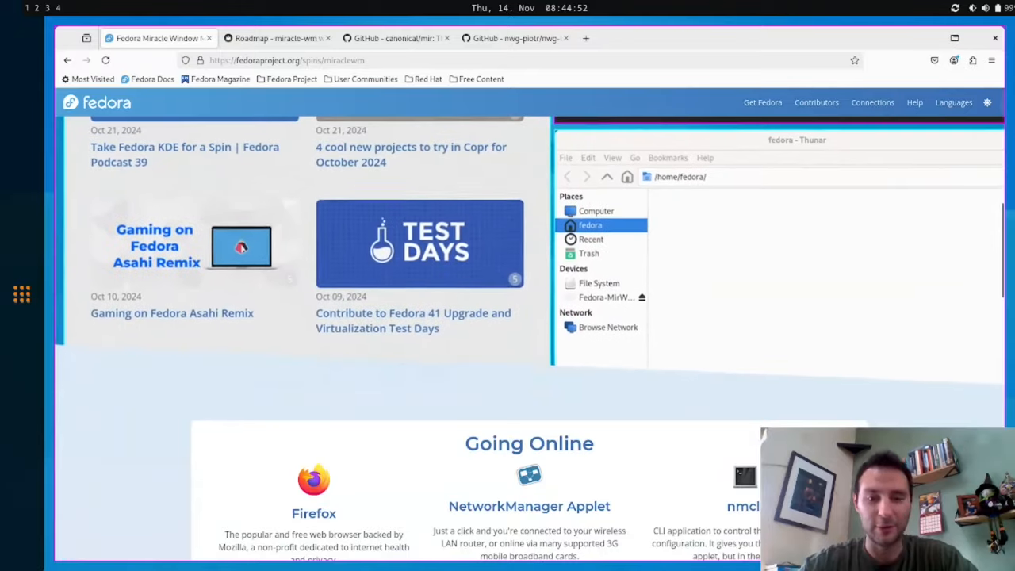